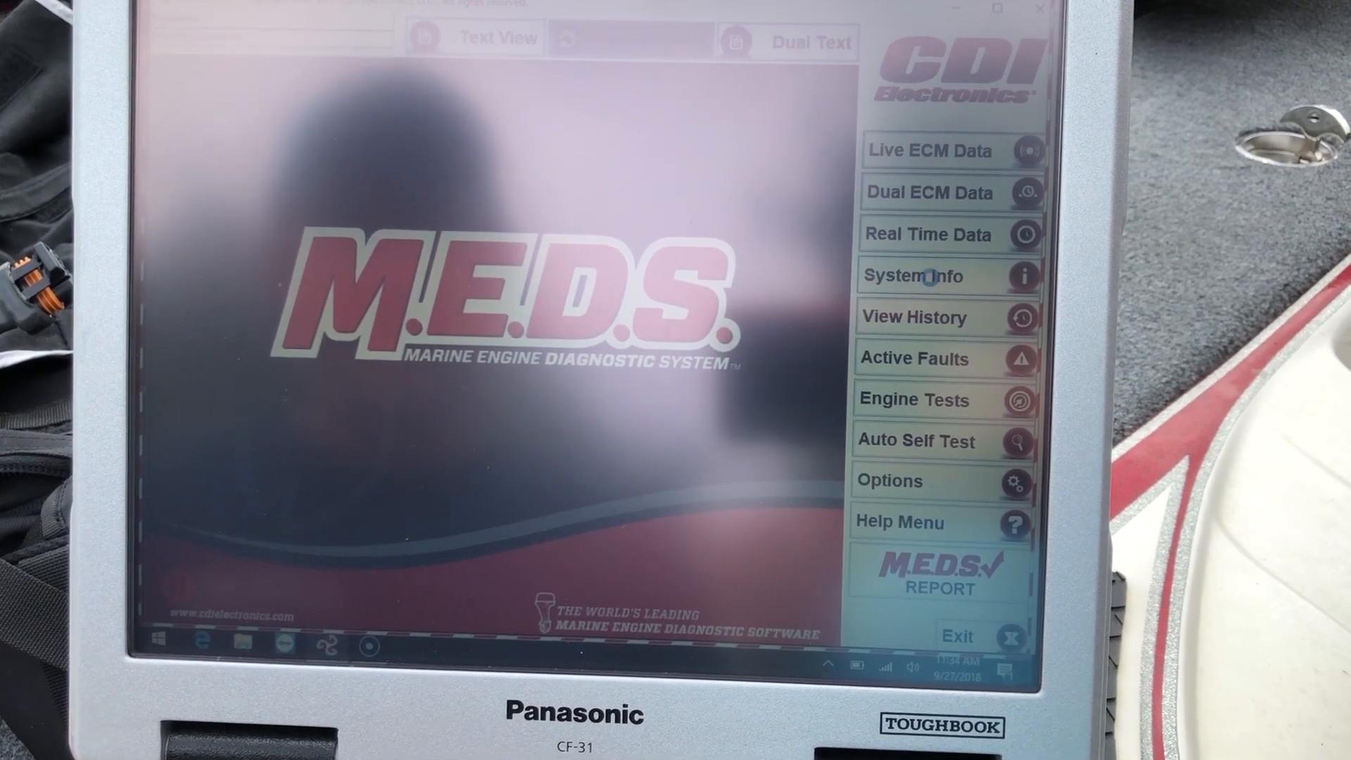
# Step: Bring up the System Info screen for the connected engine
pyautogui.click(913, 276)
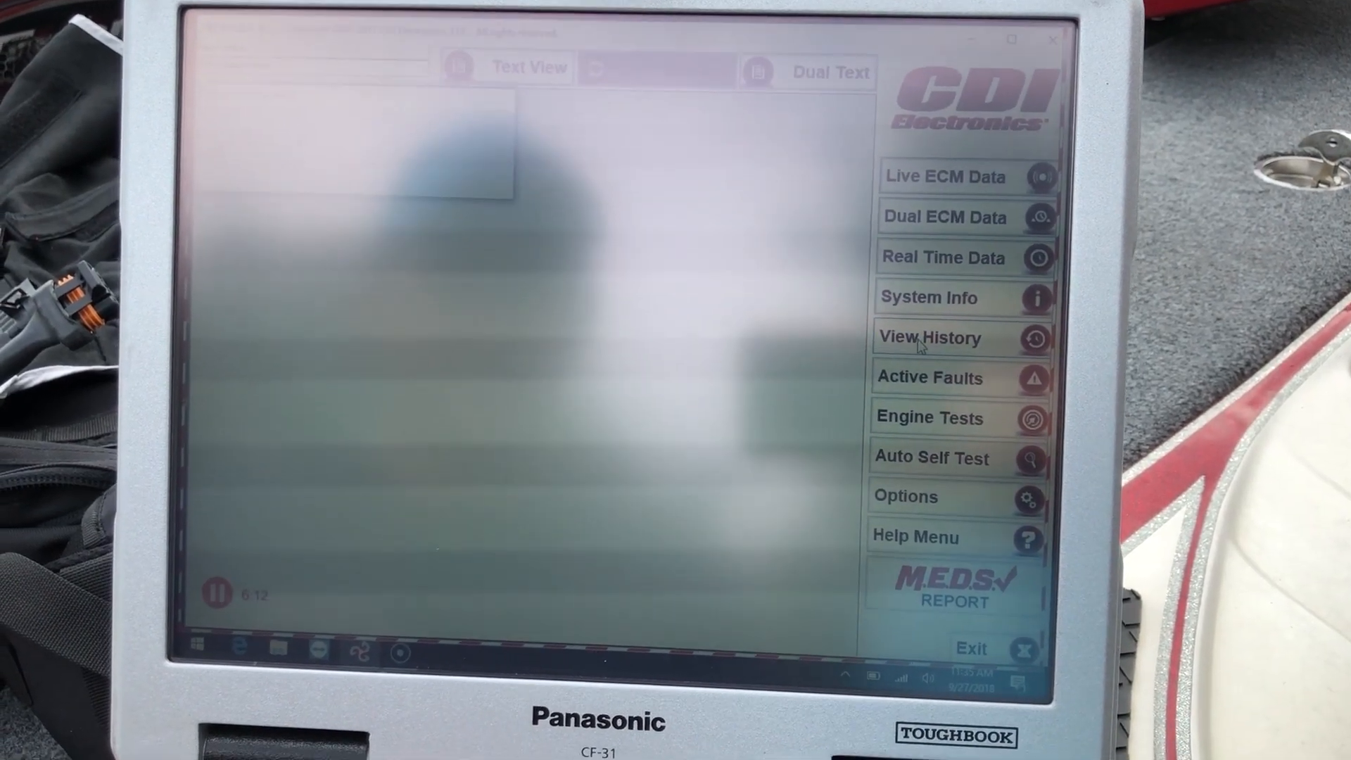
# Step: Show the engine's Persistent Faults history with occurrence counts and run hours
pyautogui.click(930, 336)
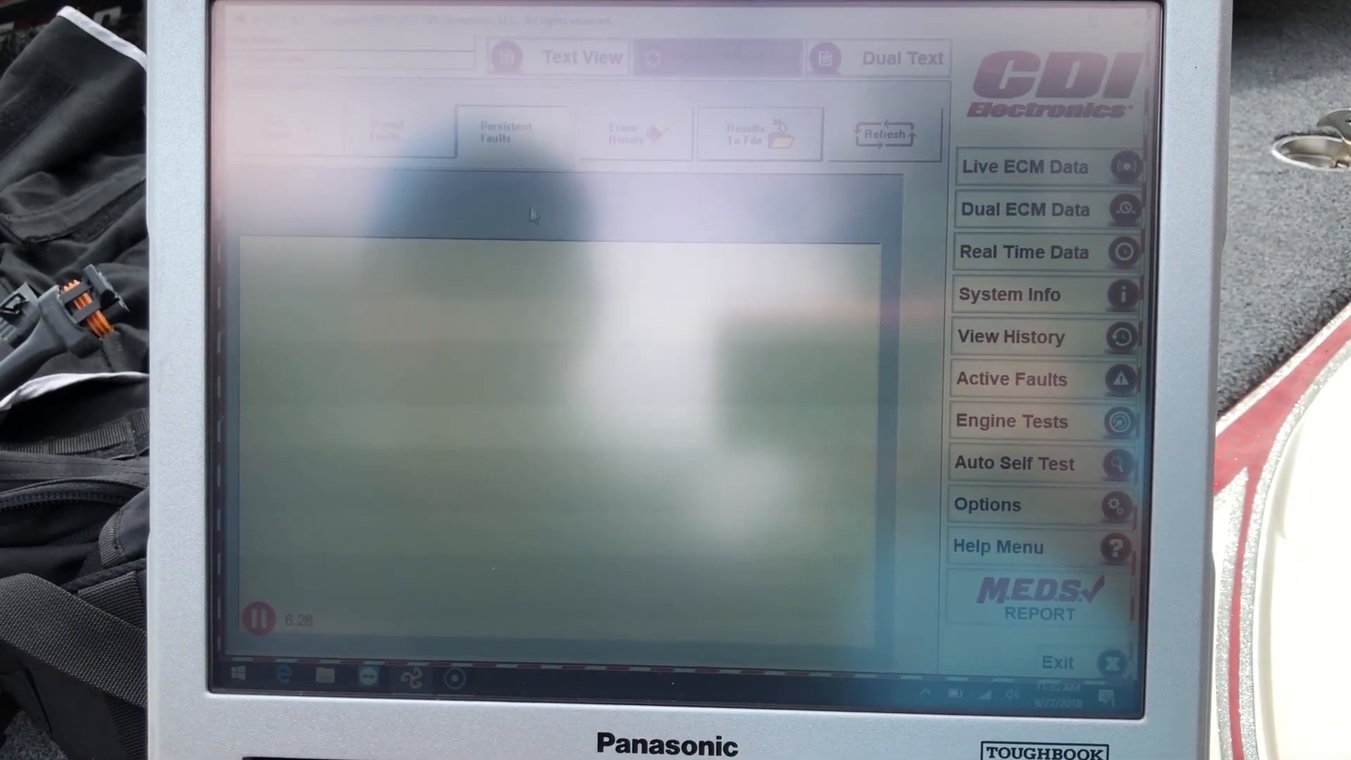
pyautogui.click(507, 124)
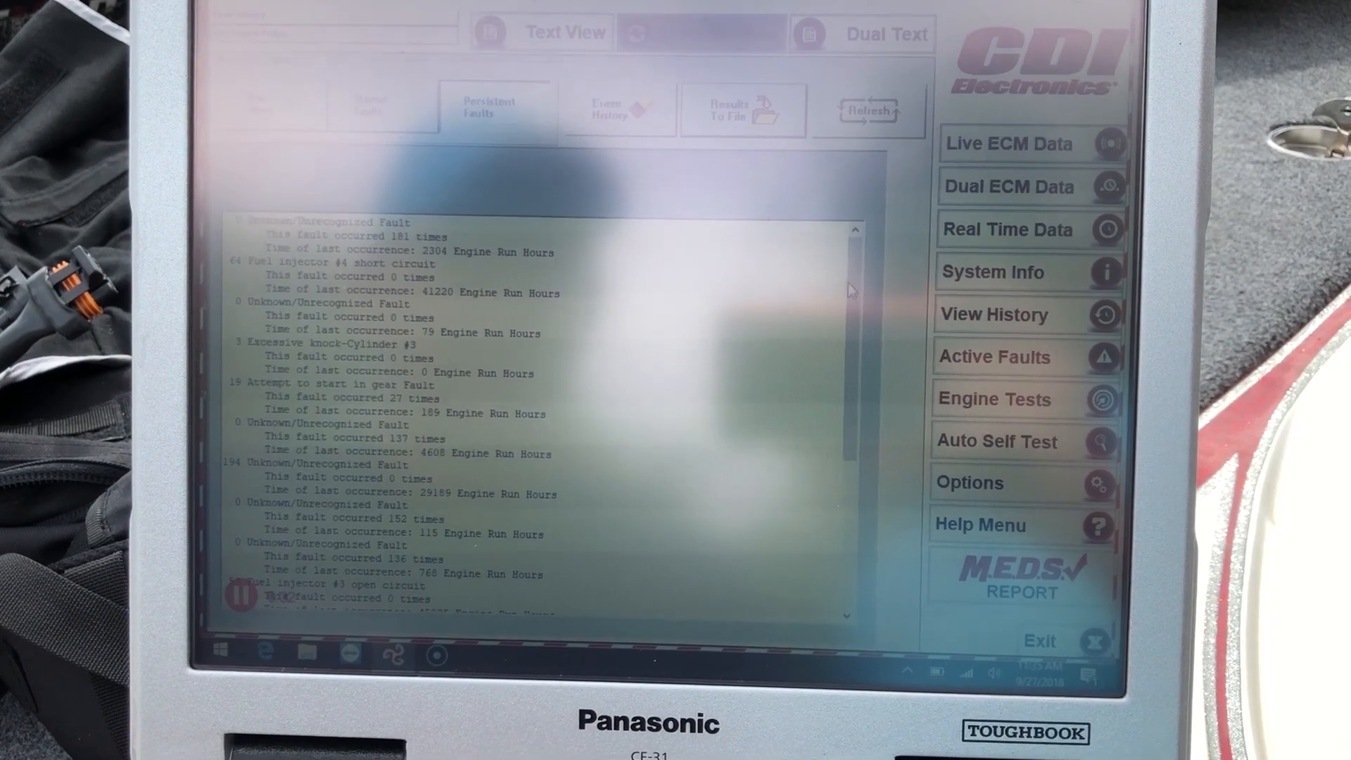
pyautogui.scroll(-3)
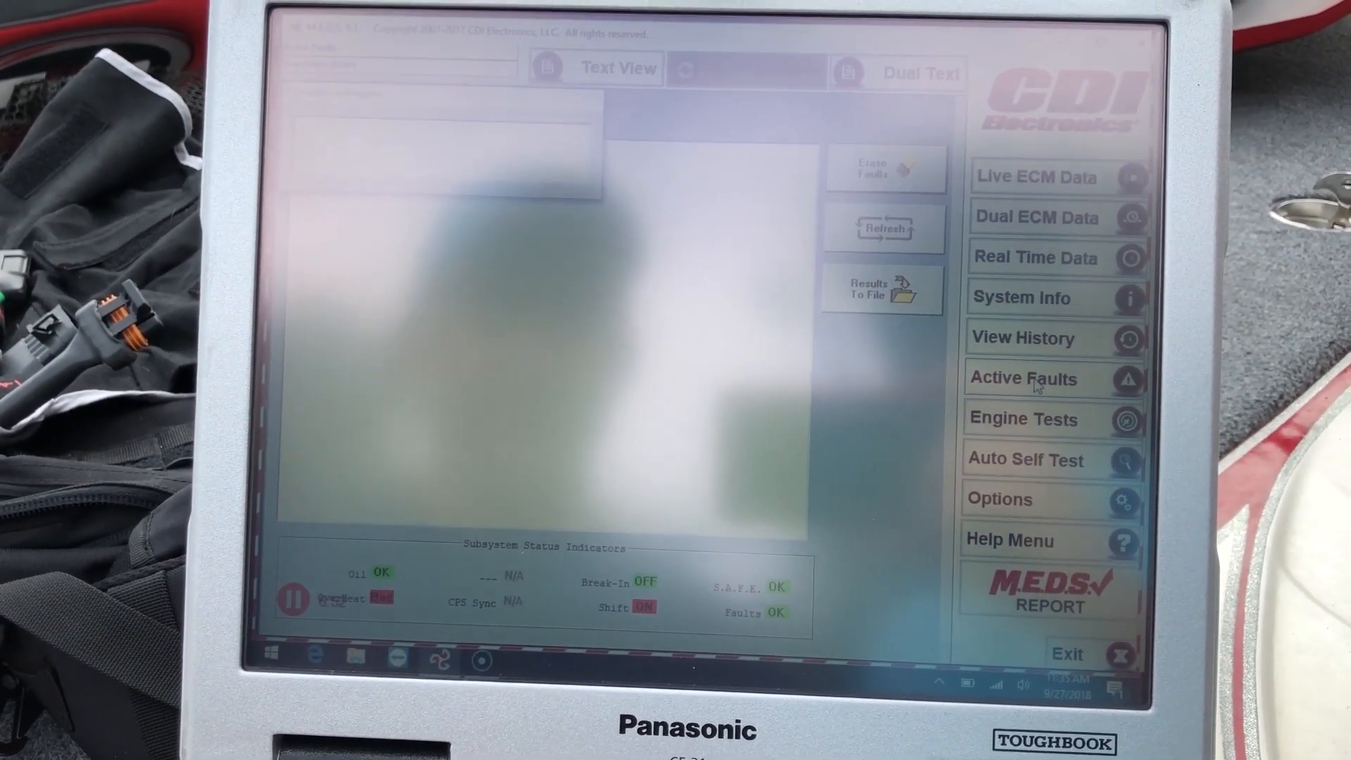
# Step: Show the Active Faults screen with subsystem indicators like Oil OK and Break-In OFF
pyautogui.click(1024, 377)
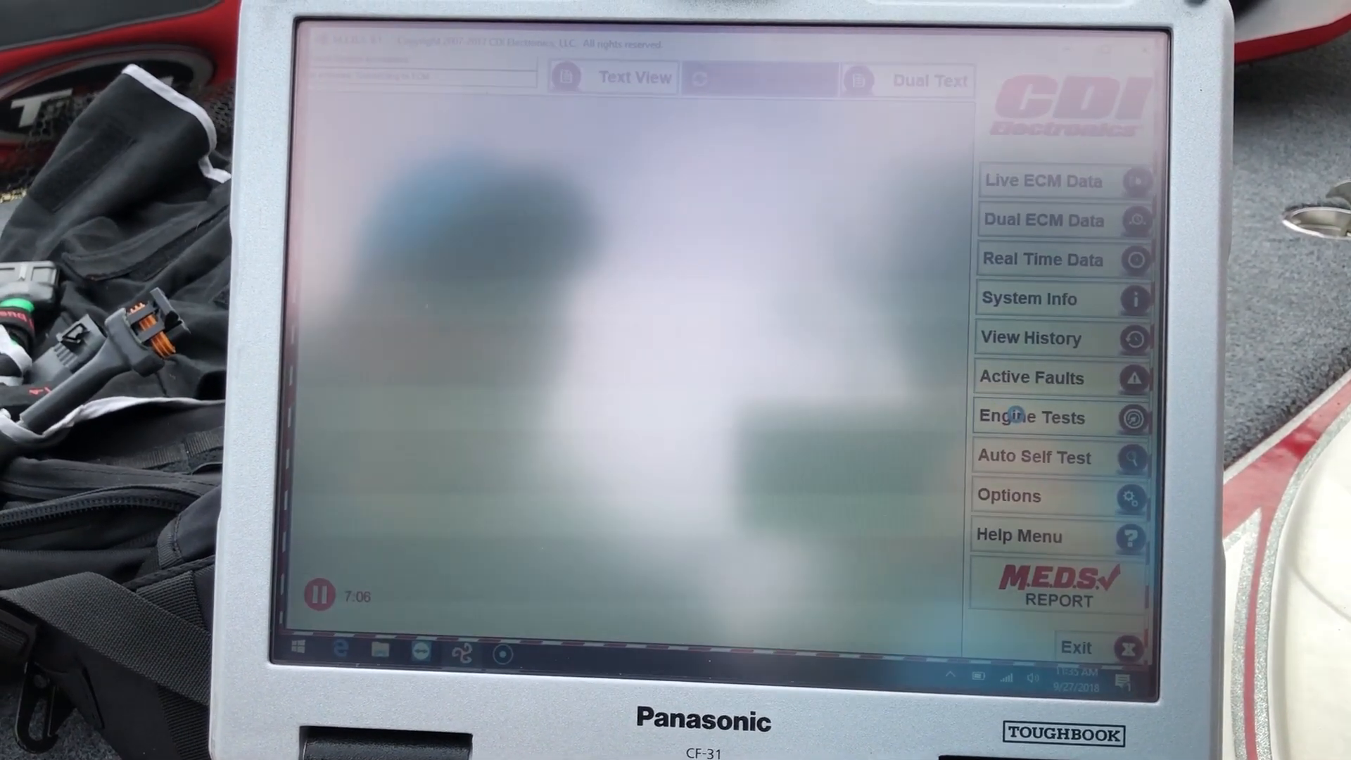
# Step: Run the fuel pump relay test from Engine Tests, cancel it, and acknowledge the abort message
pyautogui.click(1032, 417)
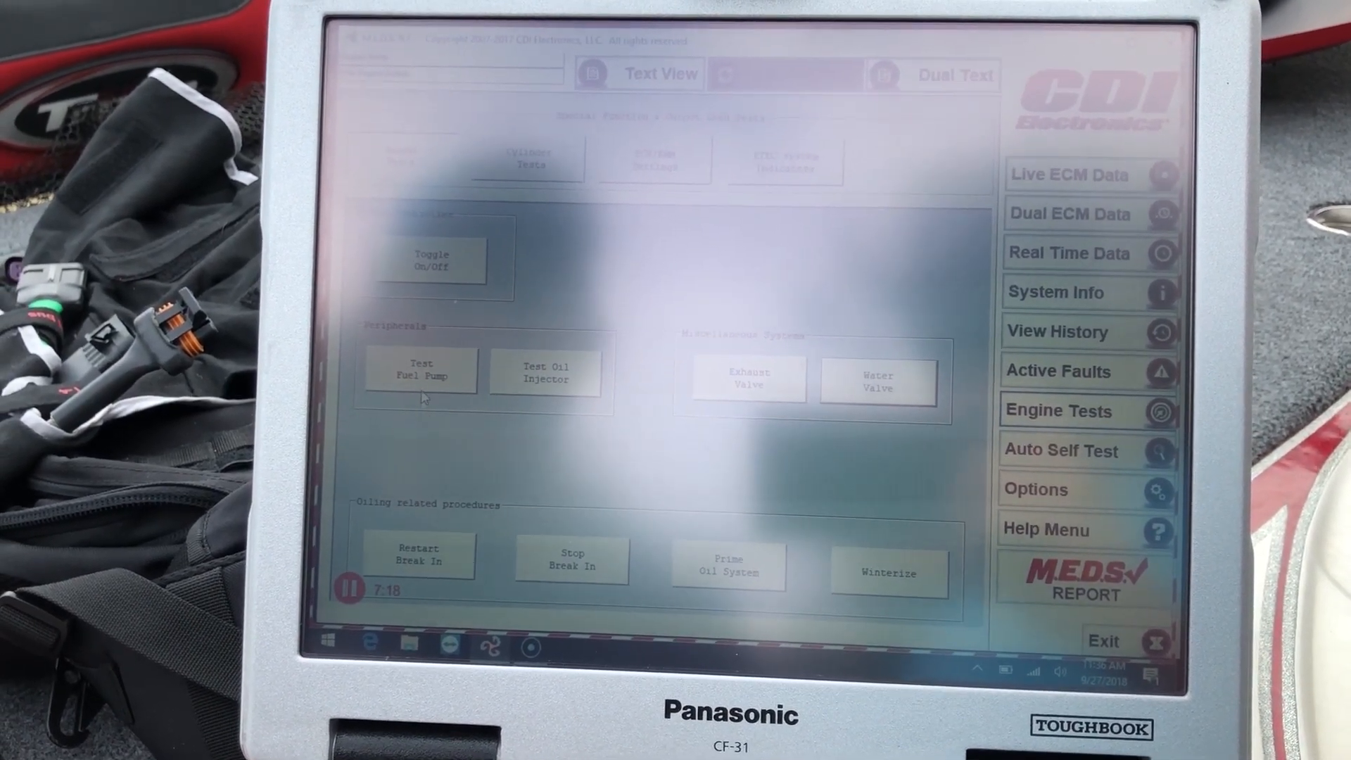
pyautogui.click(421, 370)
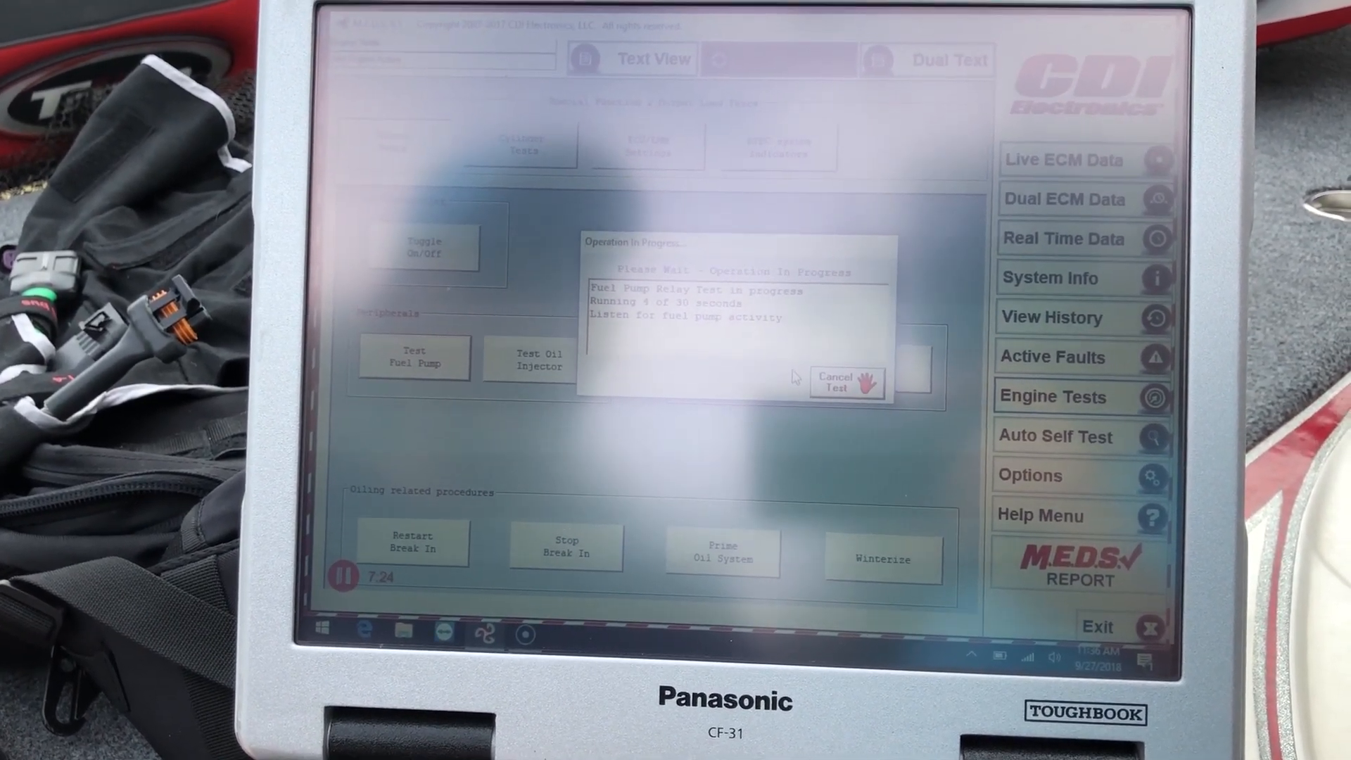
pyautogui.click(835, 383)
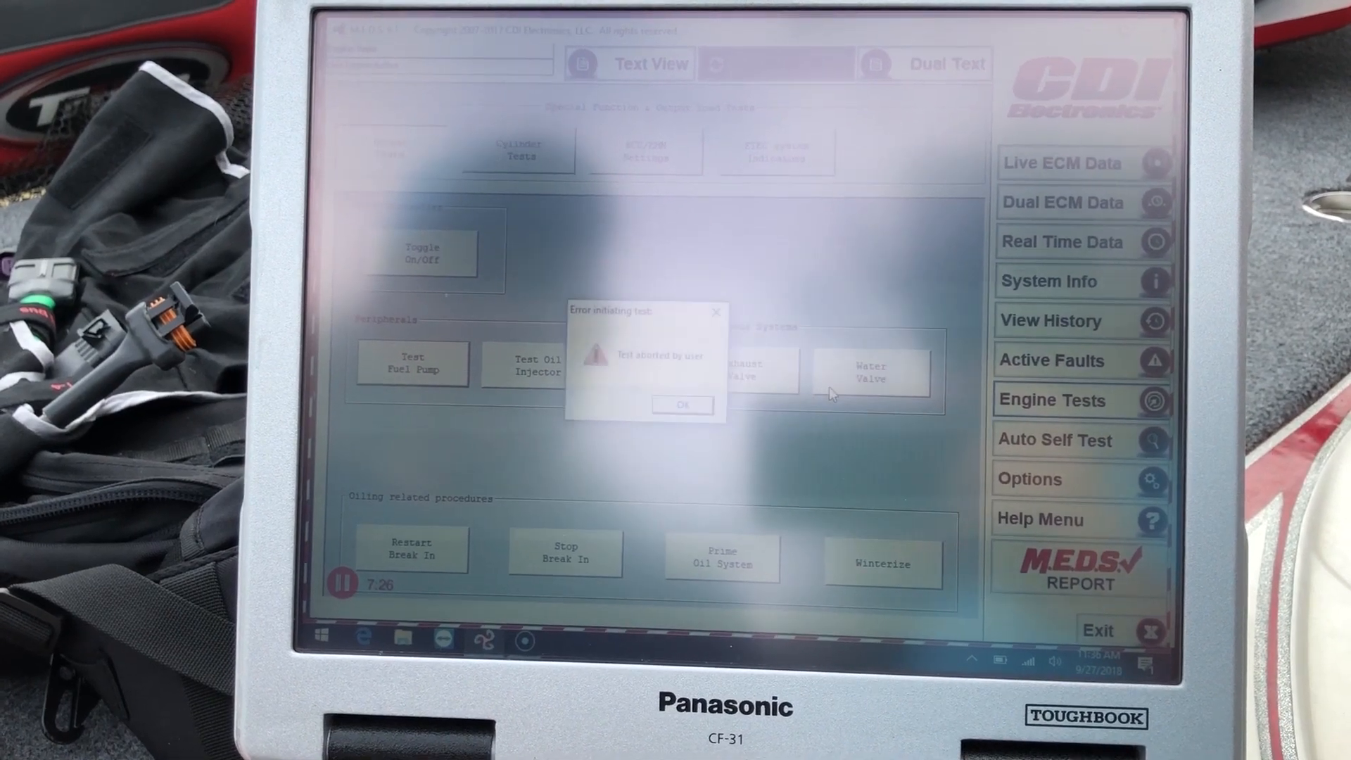
pyautogui.click(681, 404)
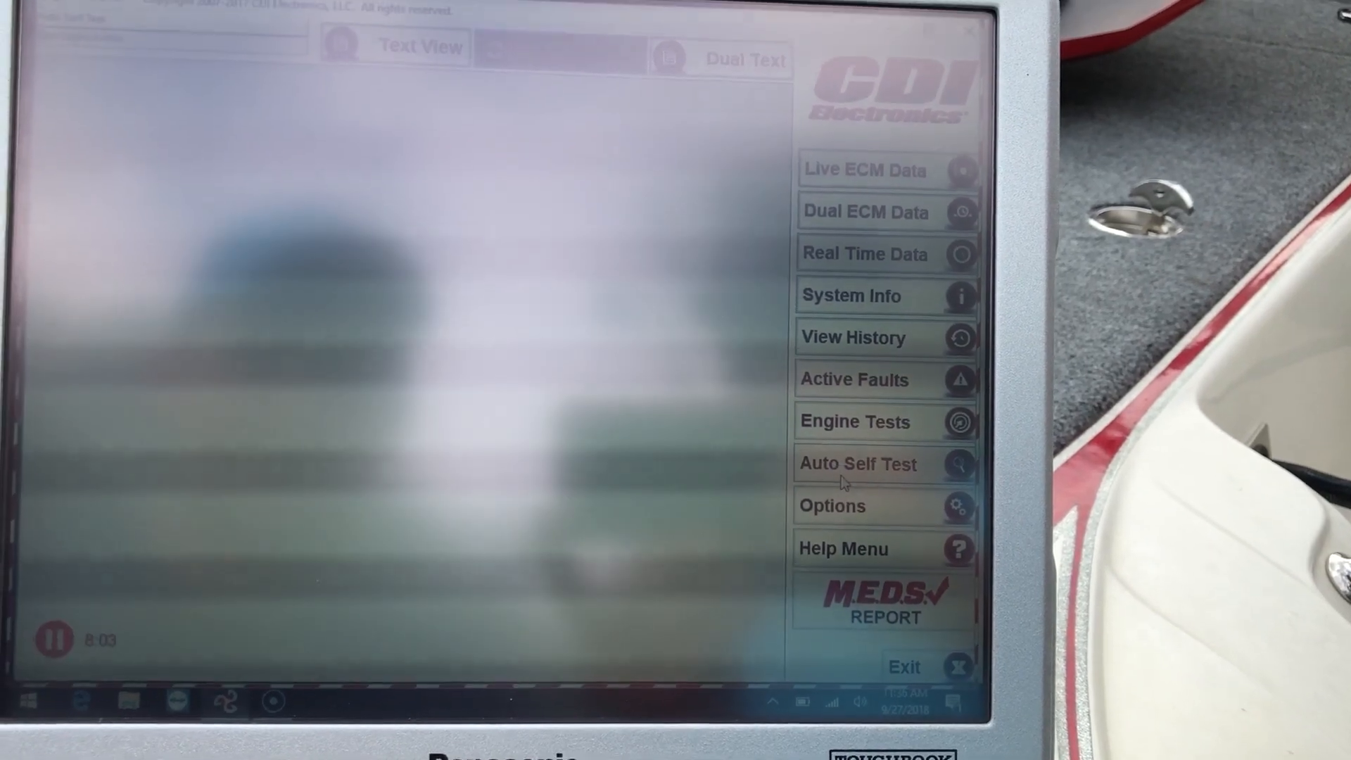
# Step: Attempt the Auto Self Test and dismiss the not-supported-on-this-ECM message
pyautogui.click(859, 463)
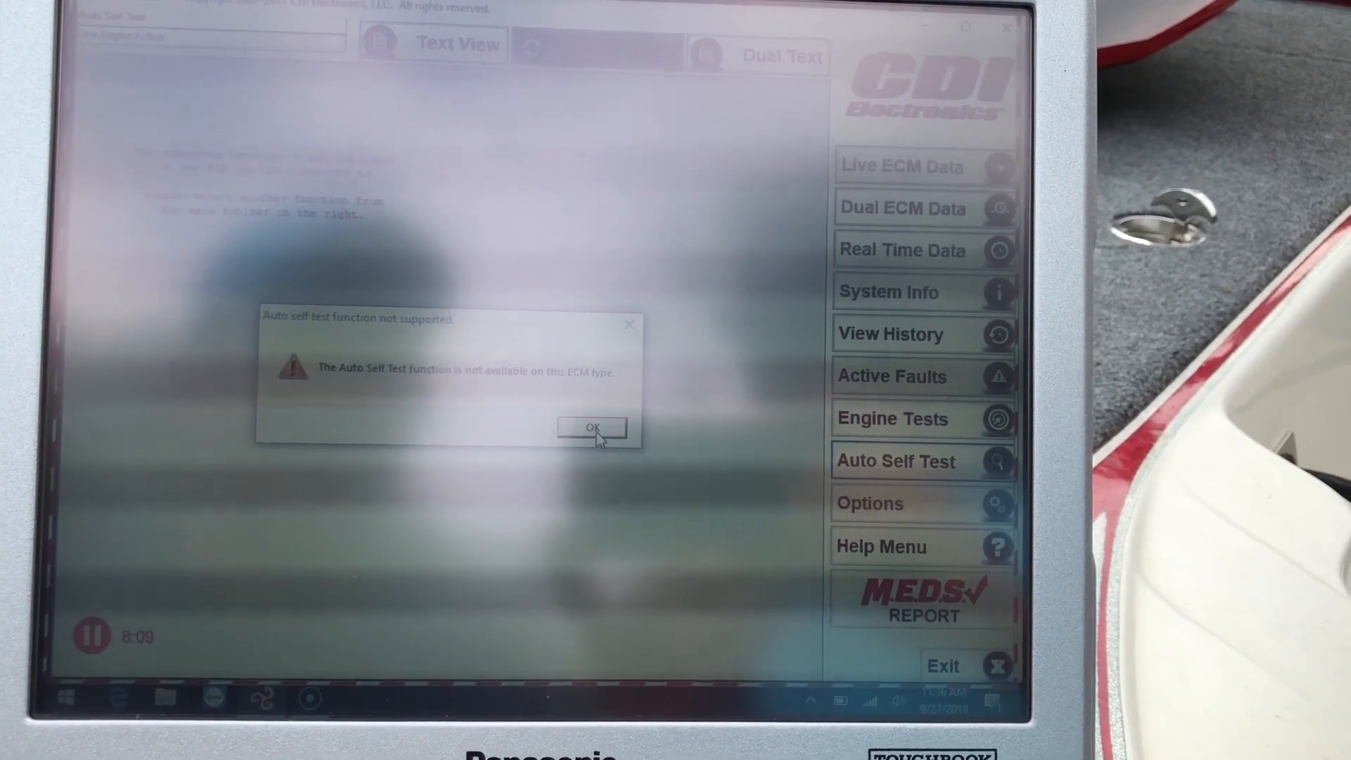
pyautogui.click(591, 429)
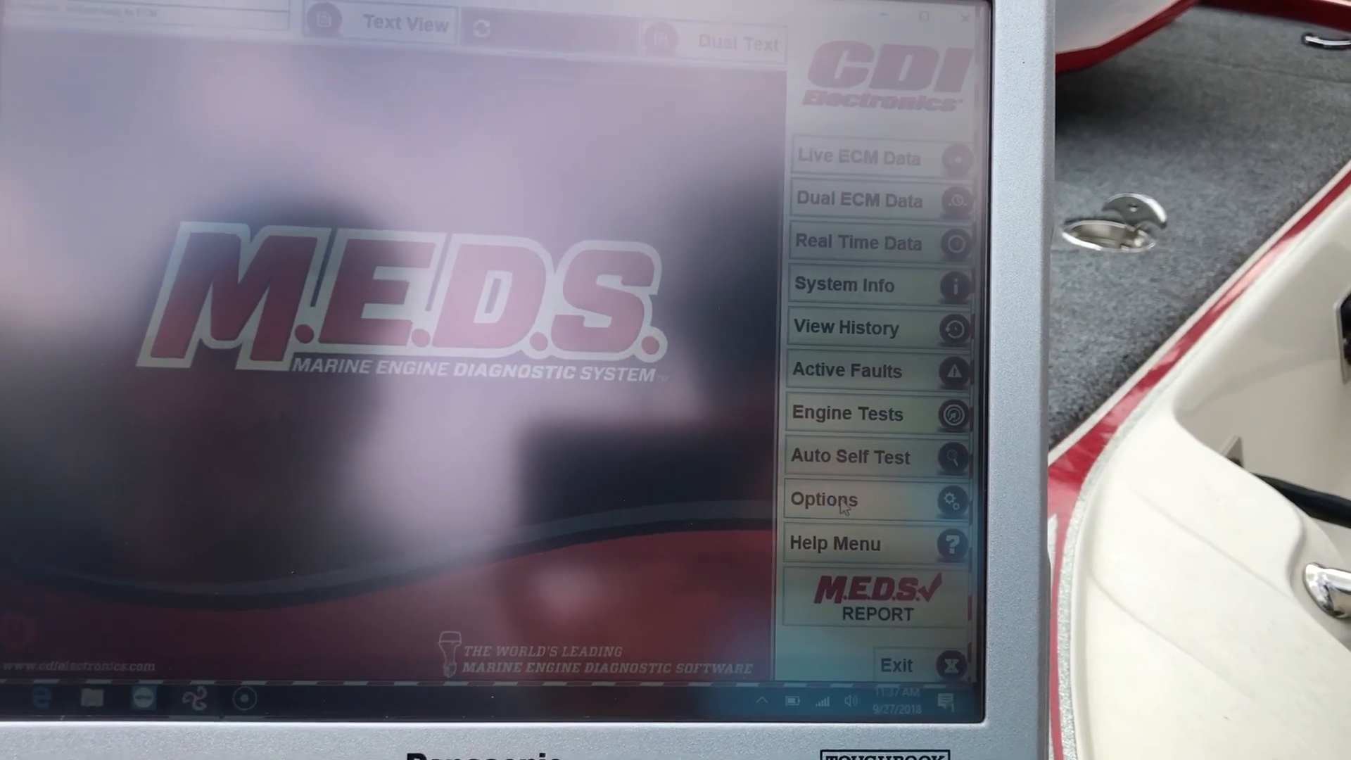
# Step: Show the configuration and licenses page with units and language, then the Help window
pyautogui.click(822, 500)
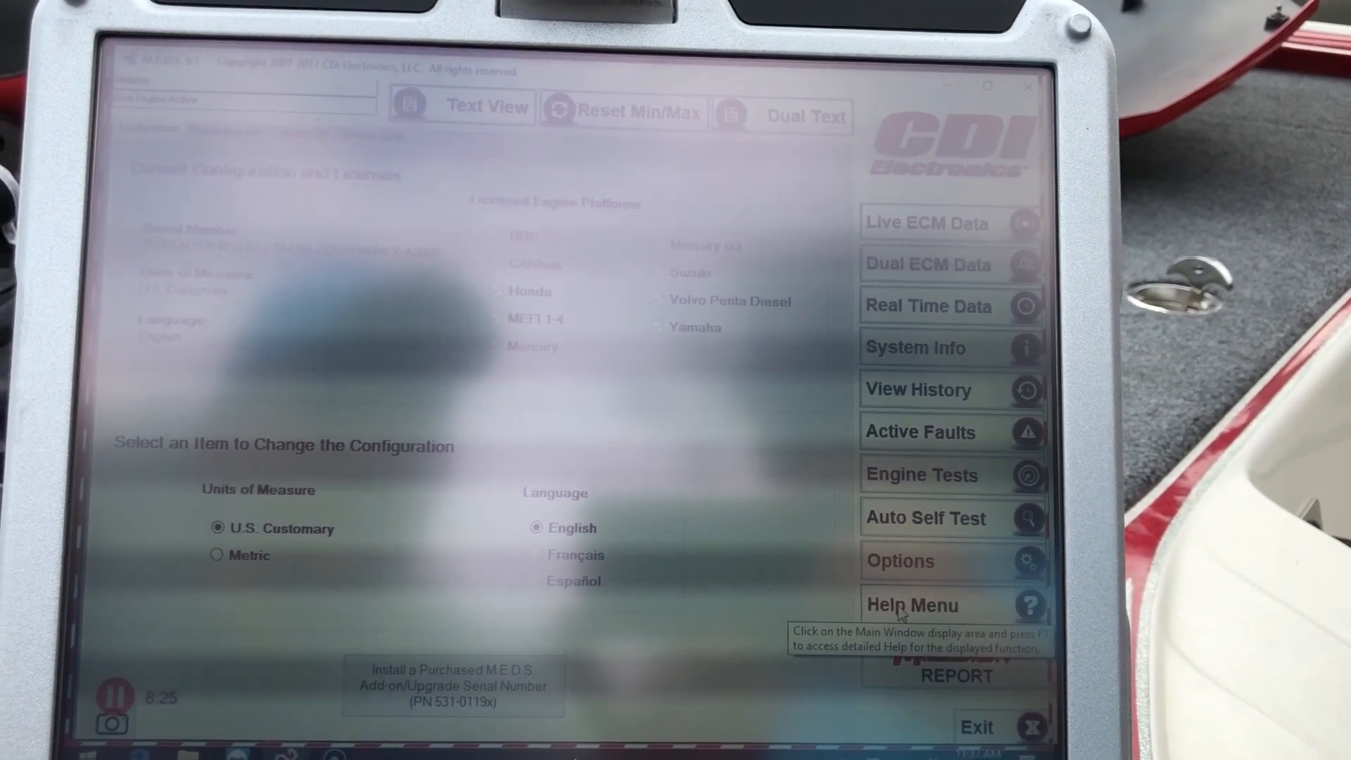
pyautogui.click(913, 604)
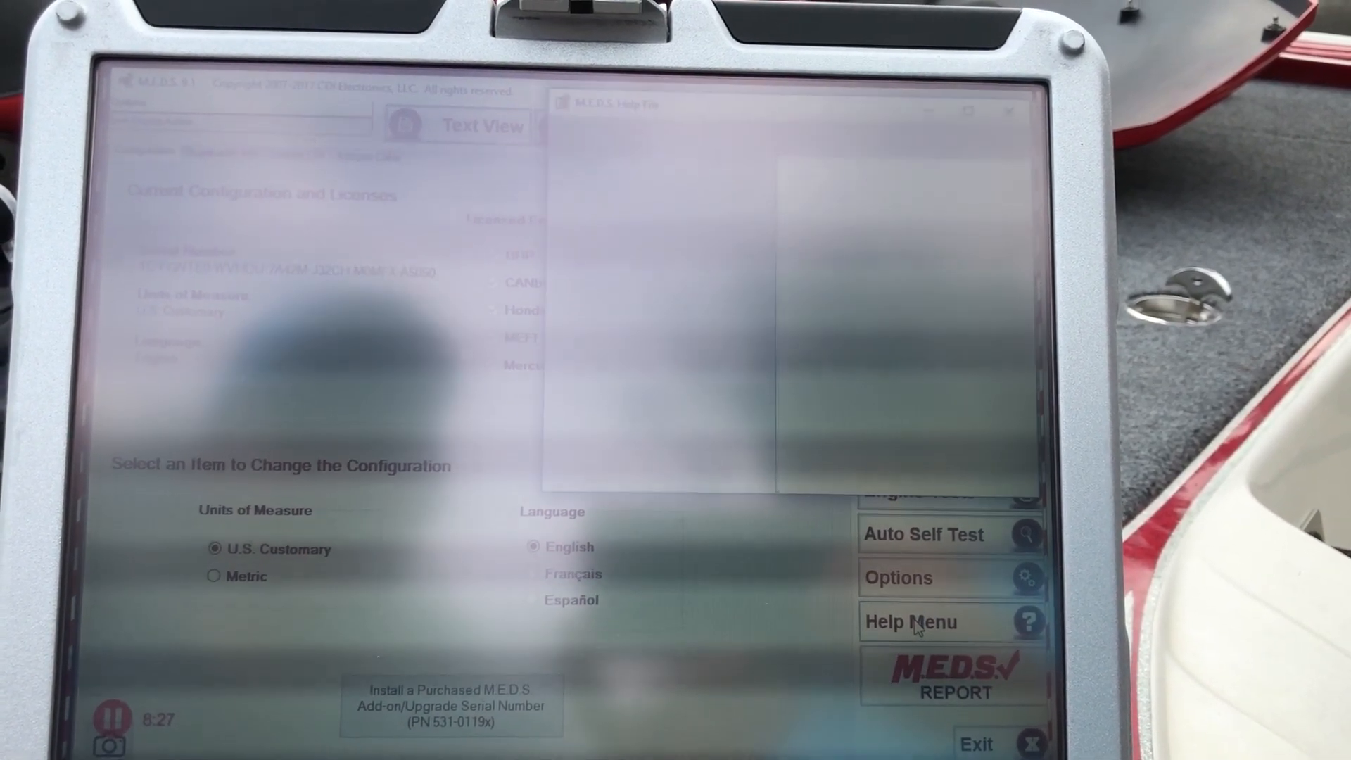